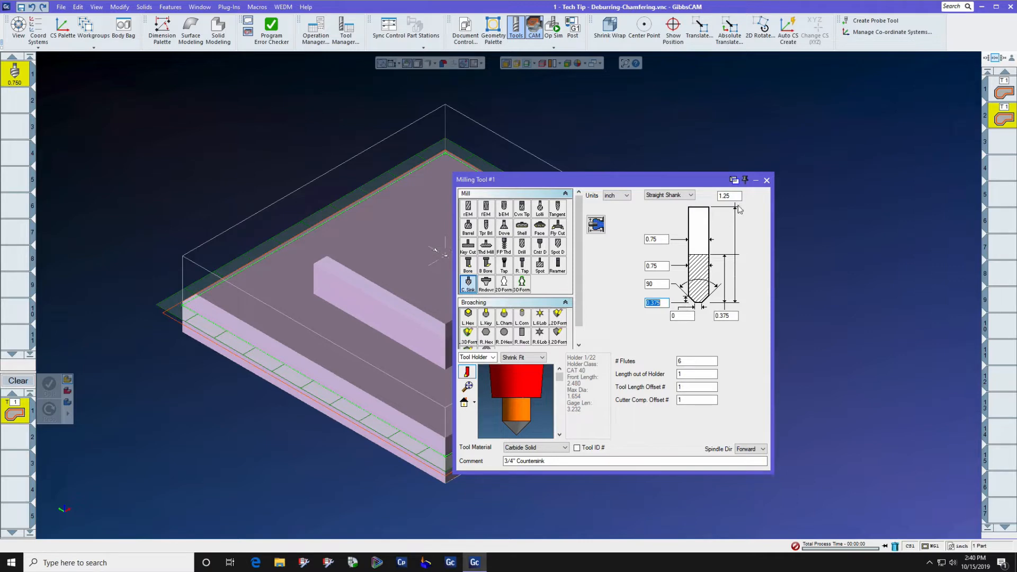
# - Define tool #1 as a 0.75", 90° solid carbide countersink commented '3/4" Countersink'
pyautogui.click(765, 180)
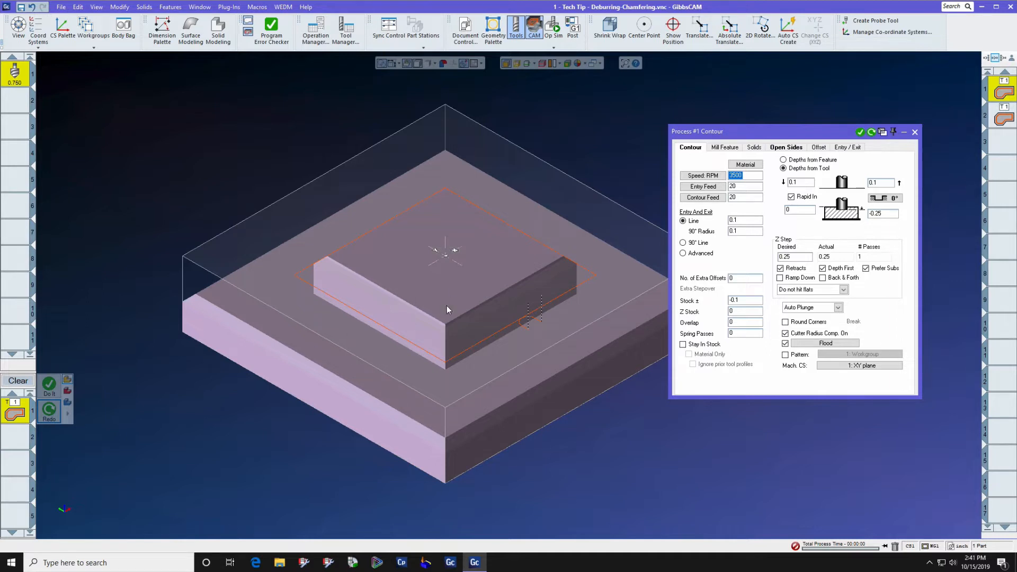
pyautogui.moveTo(612, 210)
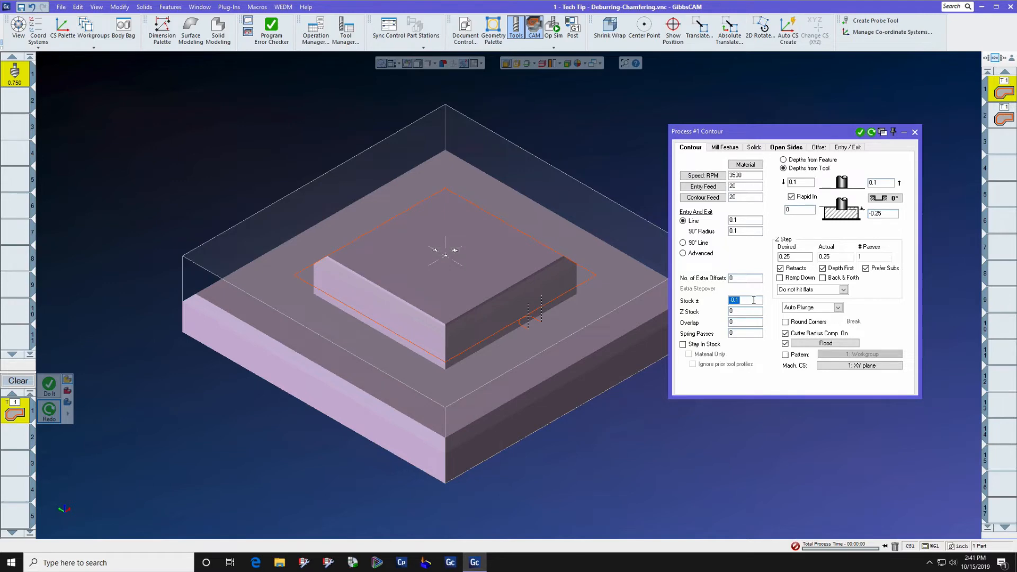
pyautogui.moveTo(489, 299)
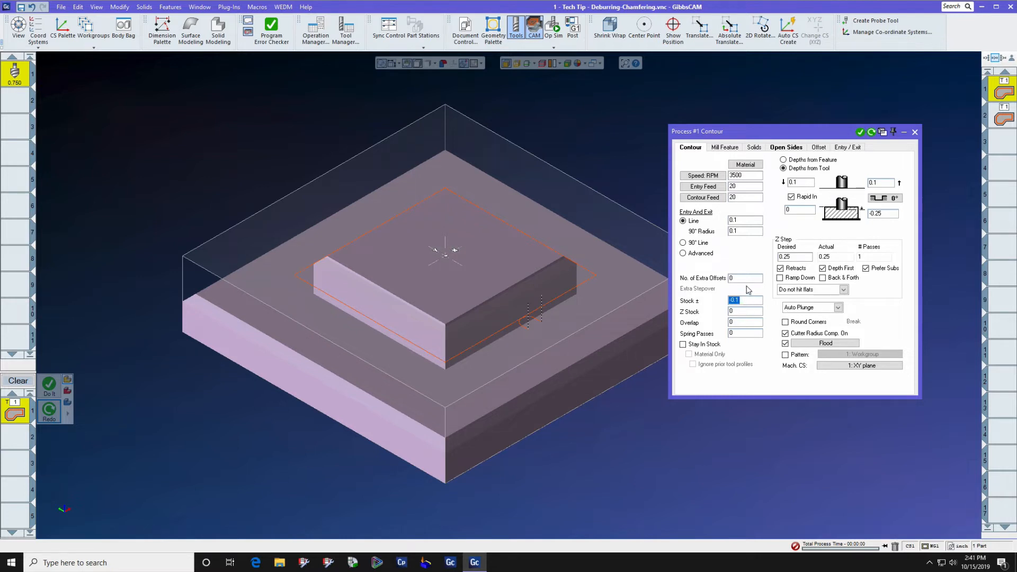
pyautogui.moveTo(508, 63)
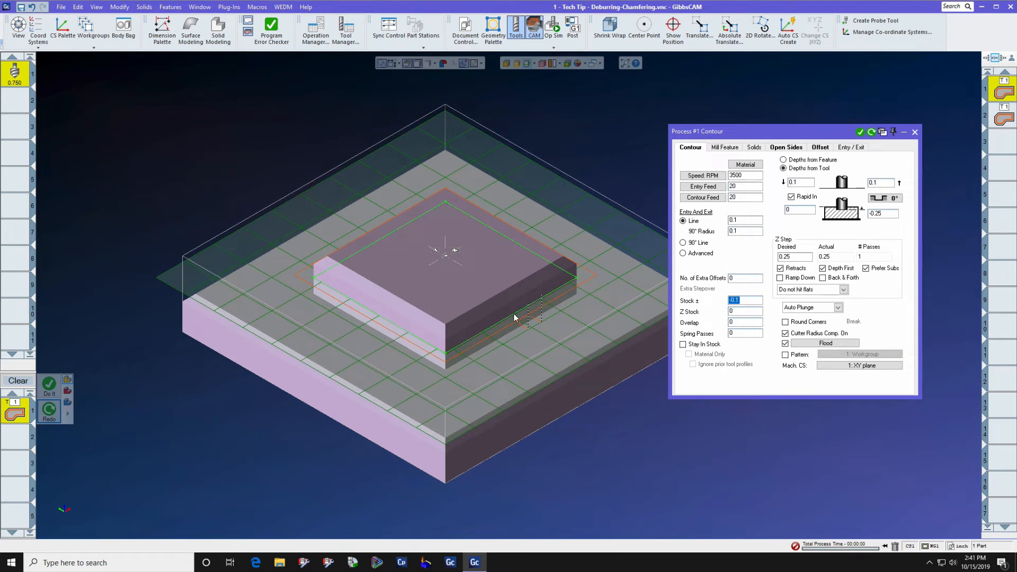
pyautogui.moveTo(754, 200)
pyautogui.write('-0.1')
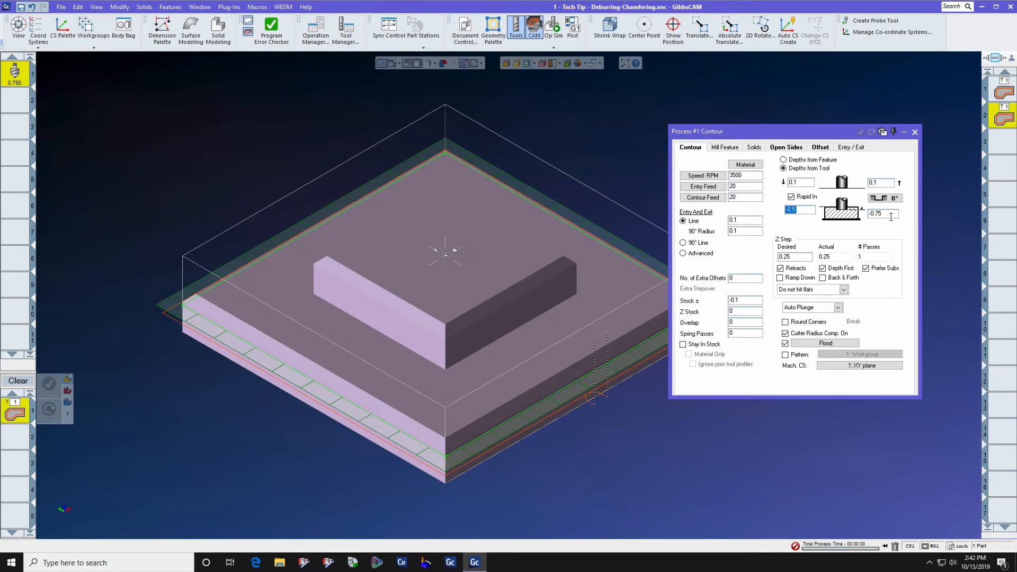
# - Set the lower-step contour to start at 0.5, bottom at -0.75, with -0.1 stock
pyautogui.click(881, 214)
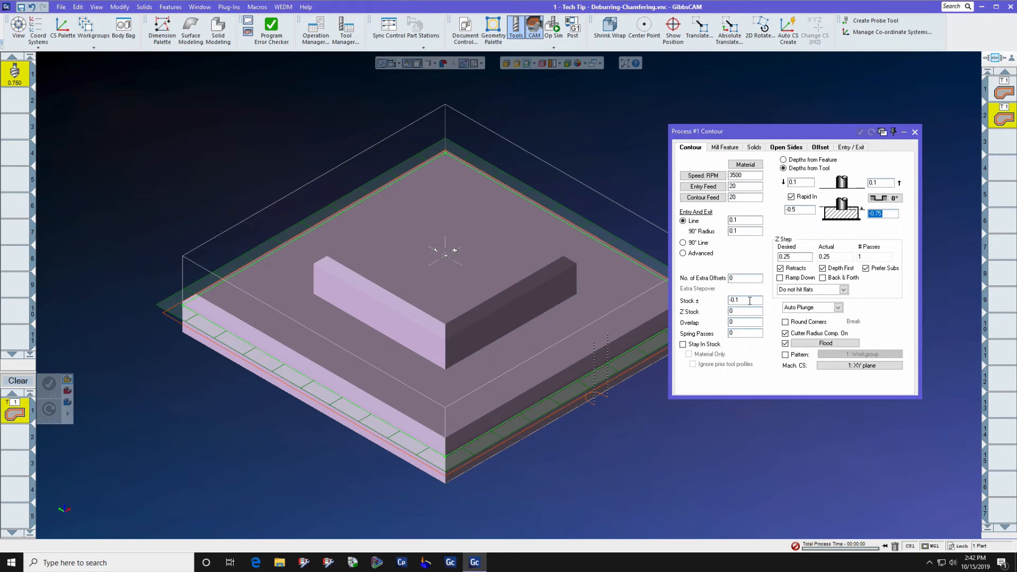
pyautogui.click(745, 301)
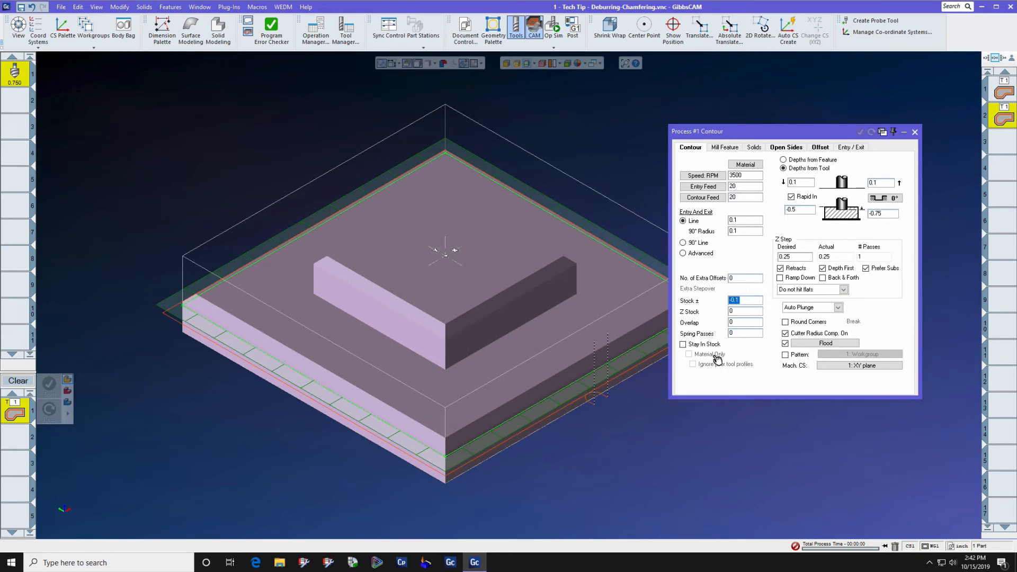
pyautogui.moveTo(737, 375)
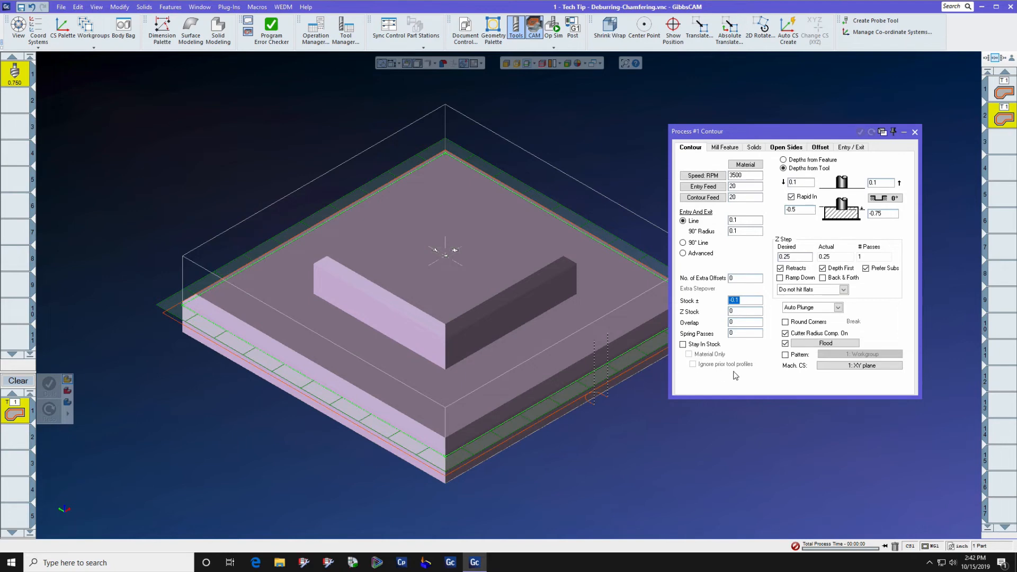
pyautogui.click(785, 332)
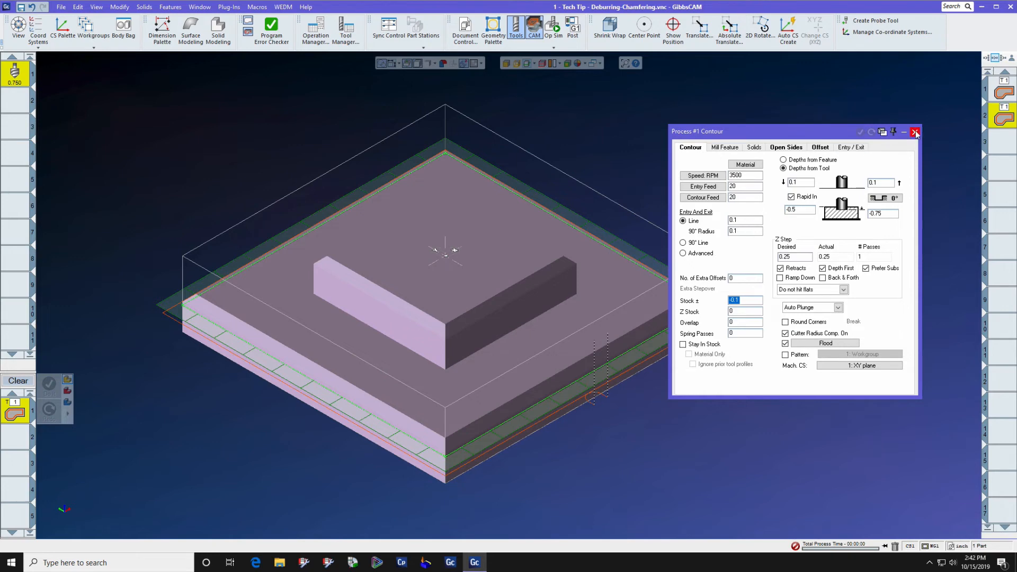
# - Close the Contour process dialog and show the stepped block in Right Side View
pyautogui.click(915, 132)
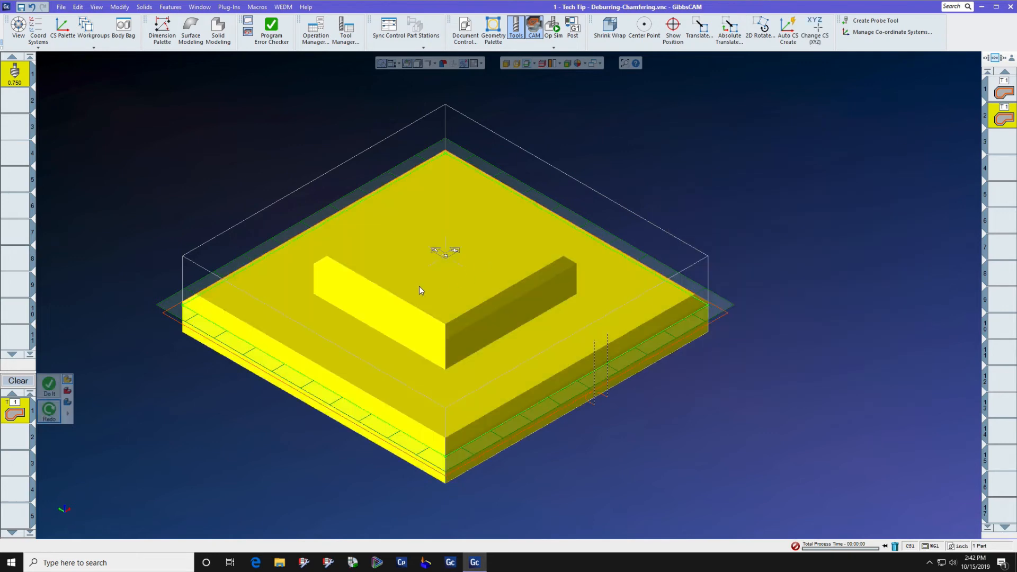
pyautogui.moveTo(83, 520)
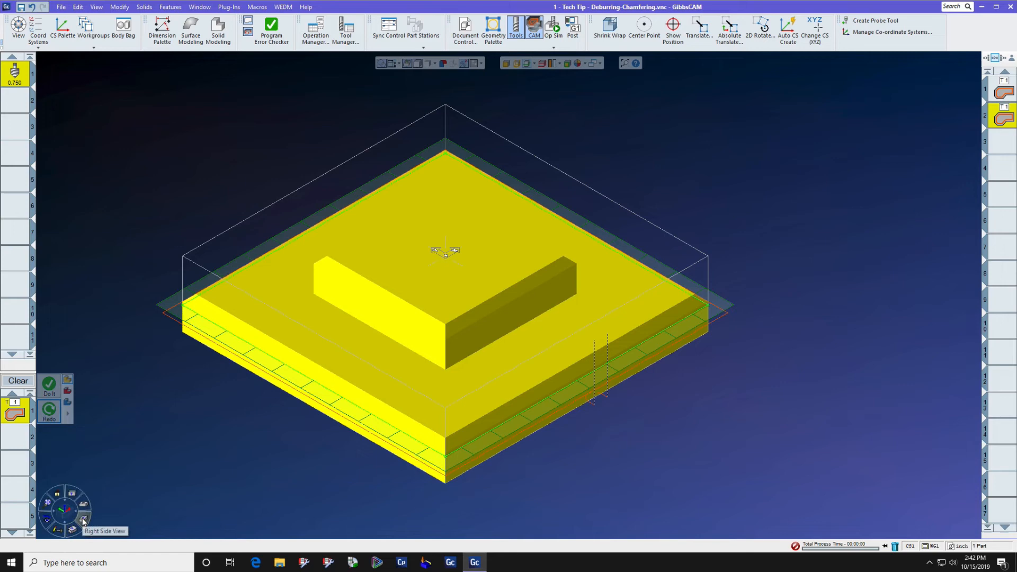
pyautogui.click(83, 520)
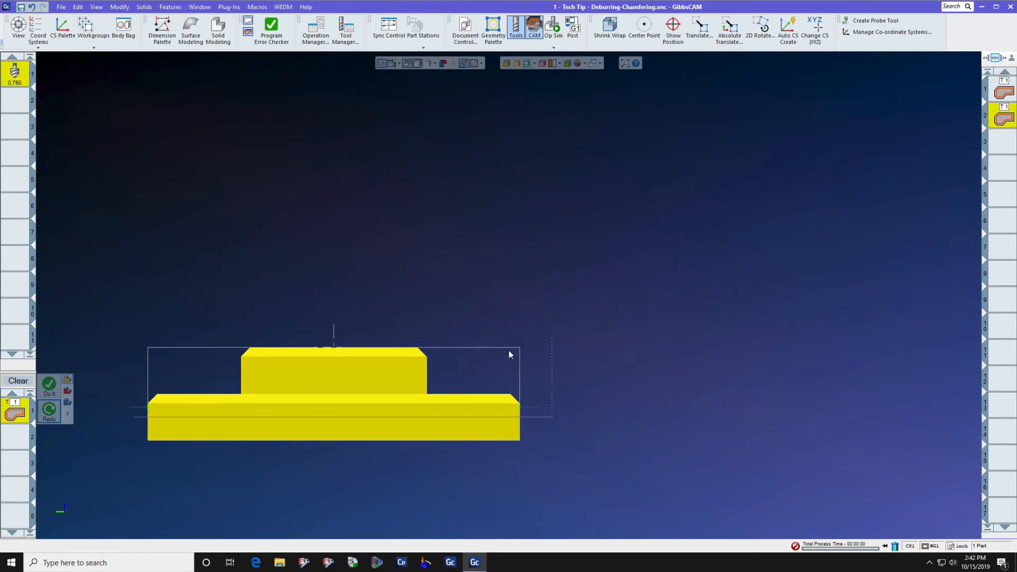
pyautogui.click(553, 26)
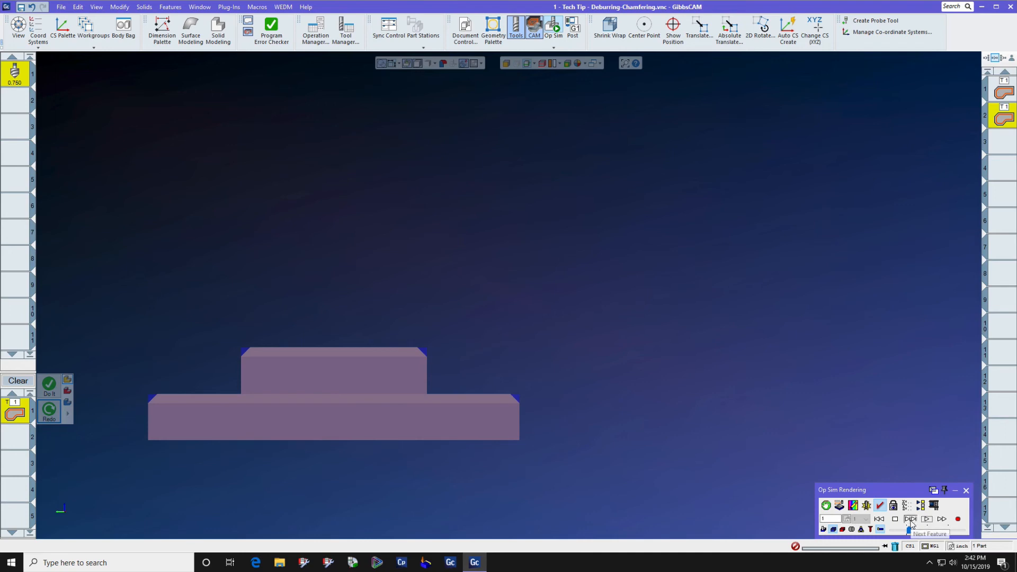
# - Step through the chamfer toolpaths on both step edges feature by feature in Op Sim
pyautogui.click(910, 518)
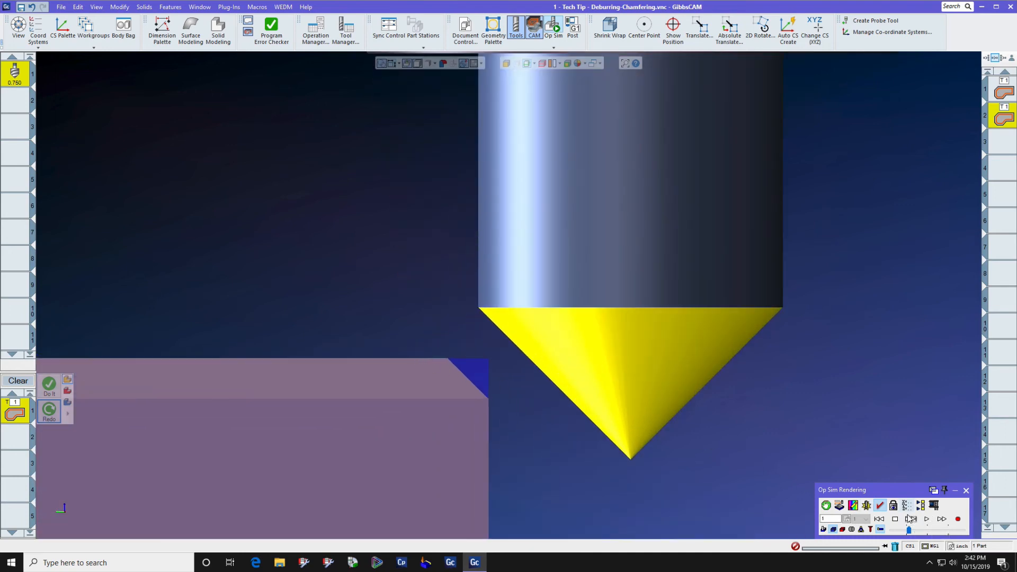
pyautogui.click(911, 518)
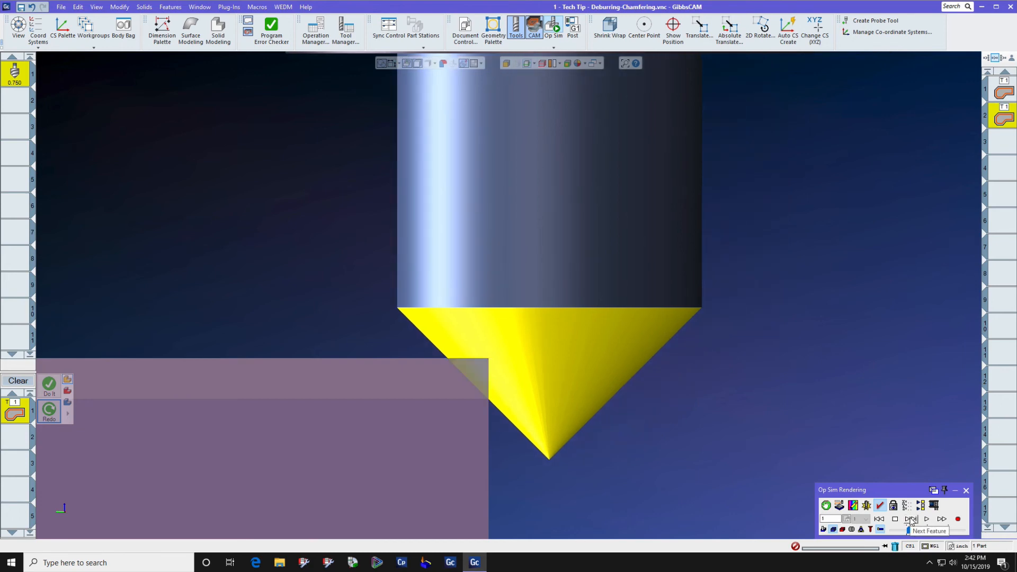
pyautogui.click(911, 519)
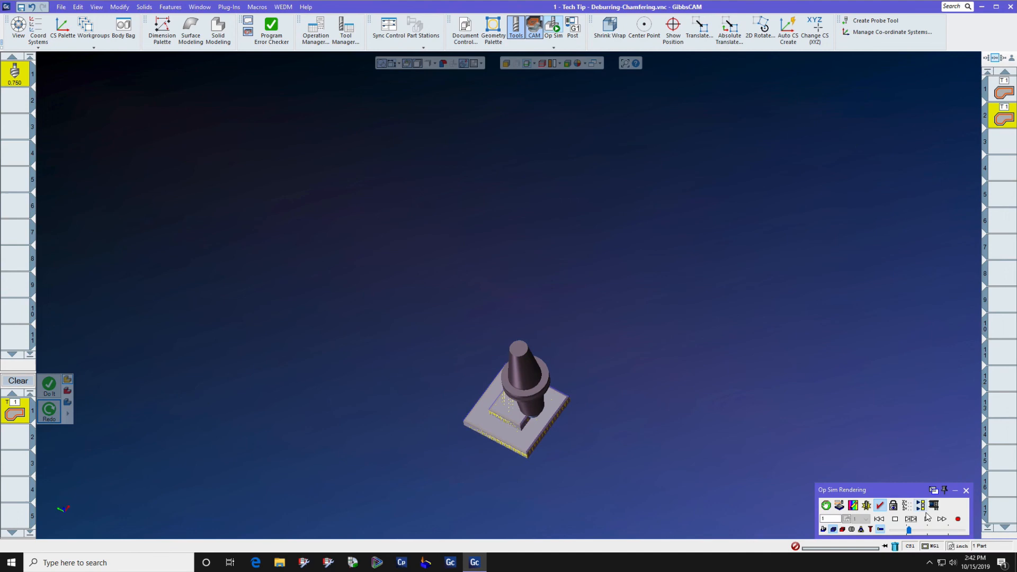
pyautogui.click(927, 518)
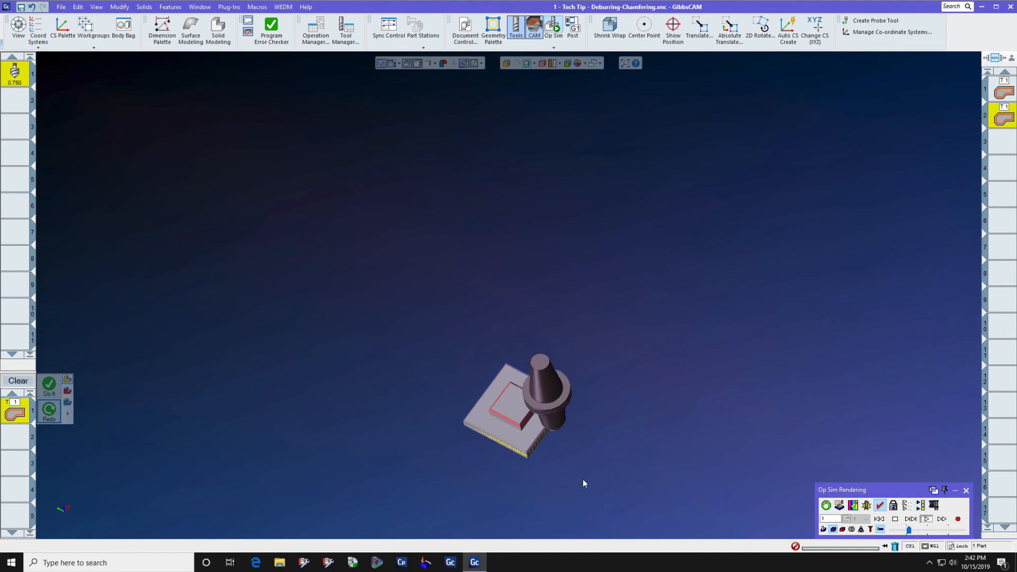